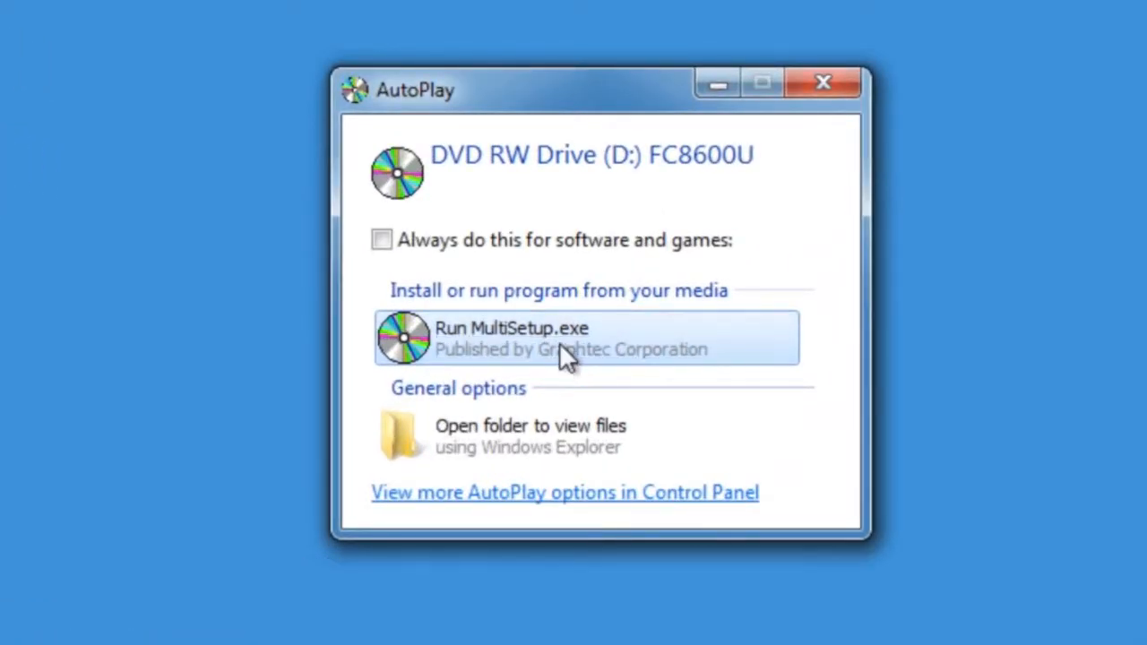
Run MultiSetup.exe from the disc and allow it through the UAC prompt.
{"action": "left_click", "coordinate": [588, 337]}
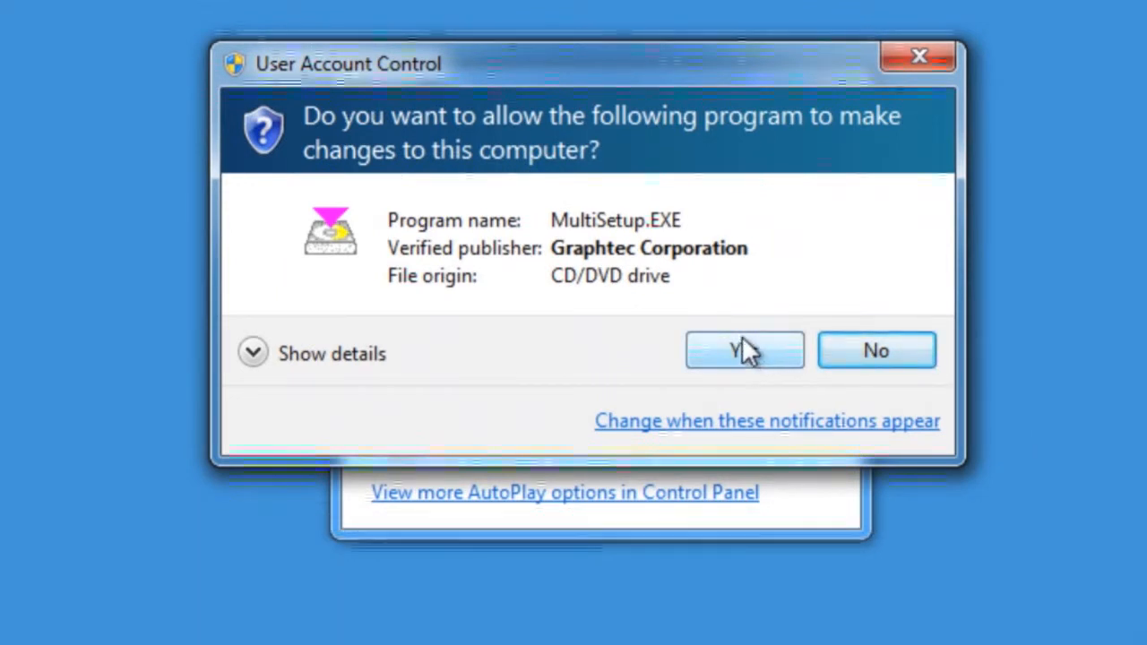
{"action": "left_click", "coordinate": [743, 349]}
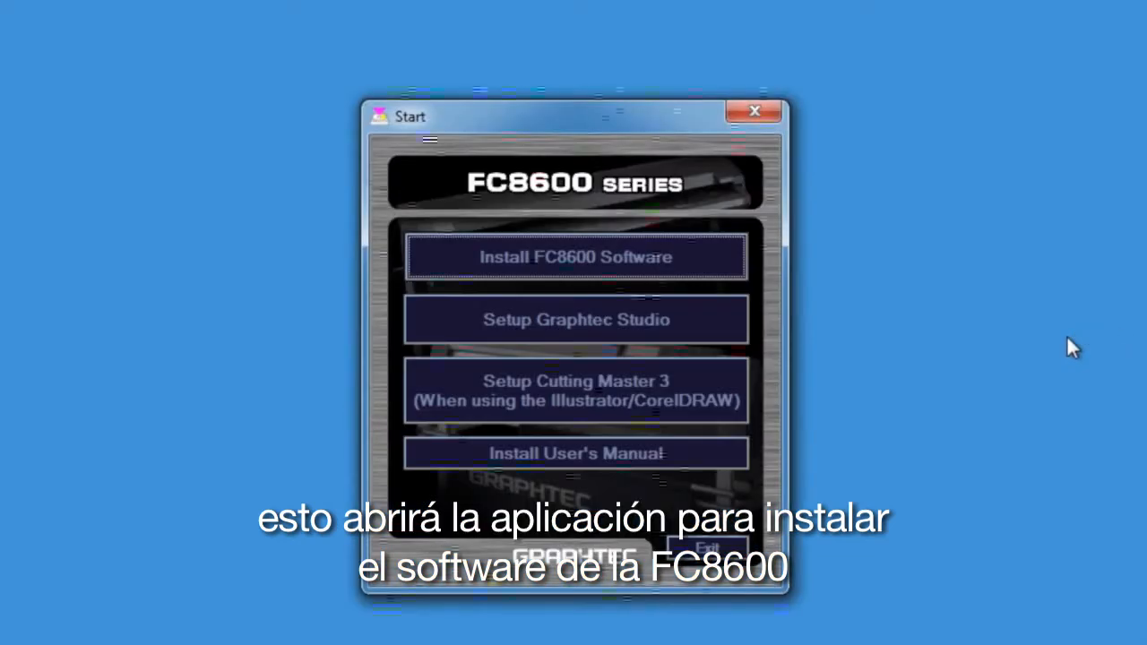
Install the FC8600 software through the InstallShield wizard to the Finish screen.
{"action": "left_click", "coordinate": [577, 256]}
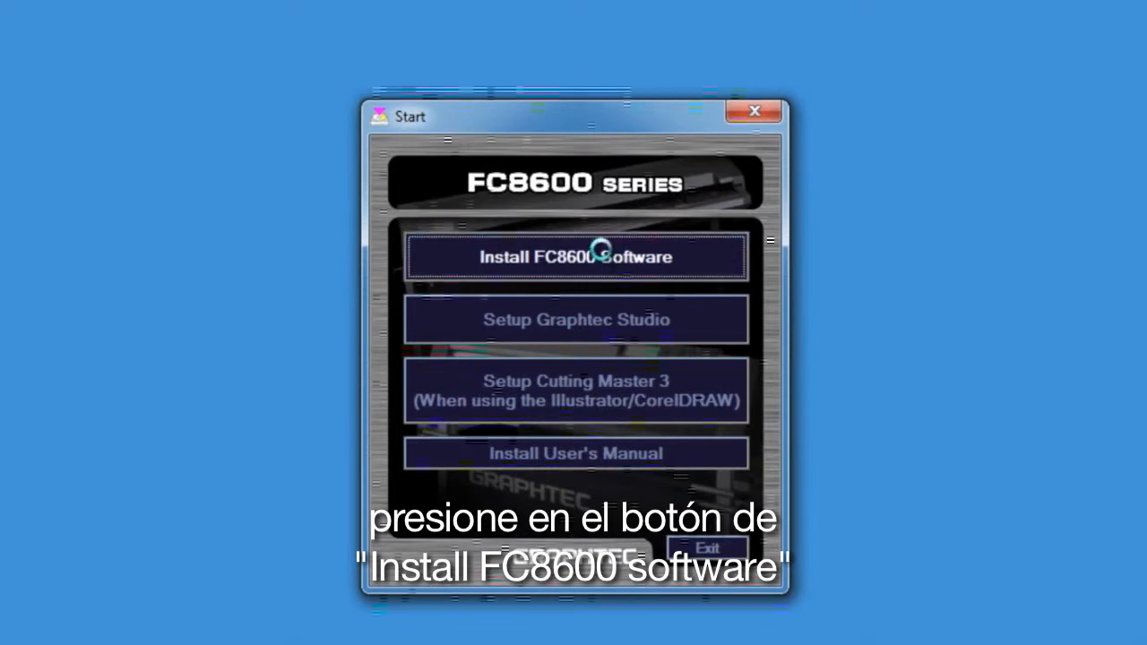
{"action": "left_click", "coordinate": [577, 256]}
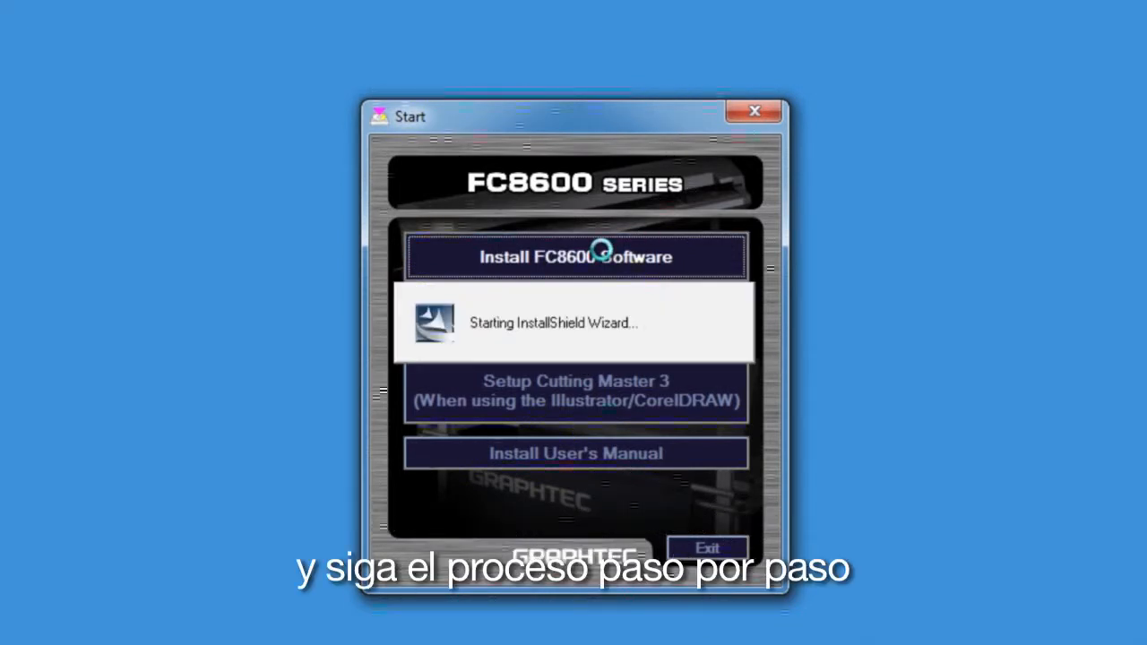
{"action": "left_click", "coordinate": [575, 256]}
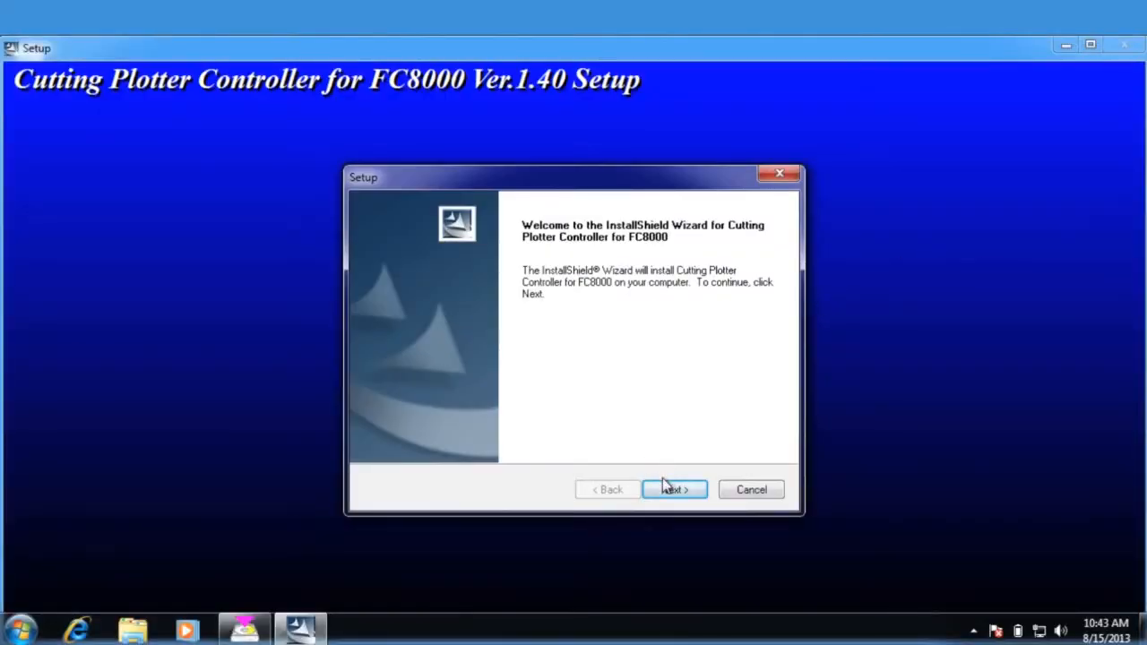
{"action": "left_click", "coordinate": [674, 489]}
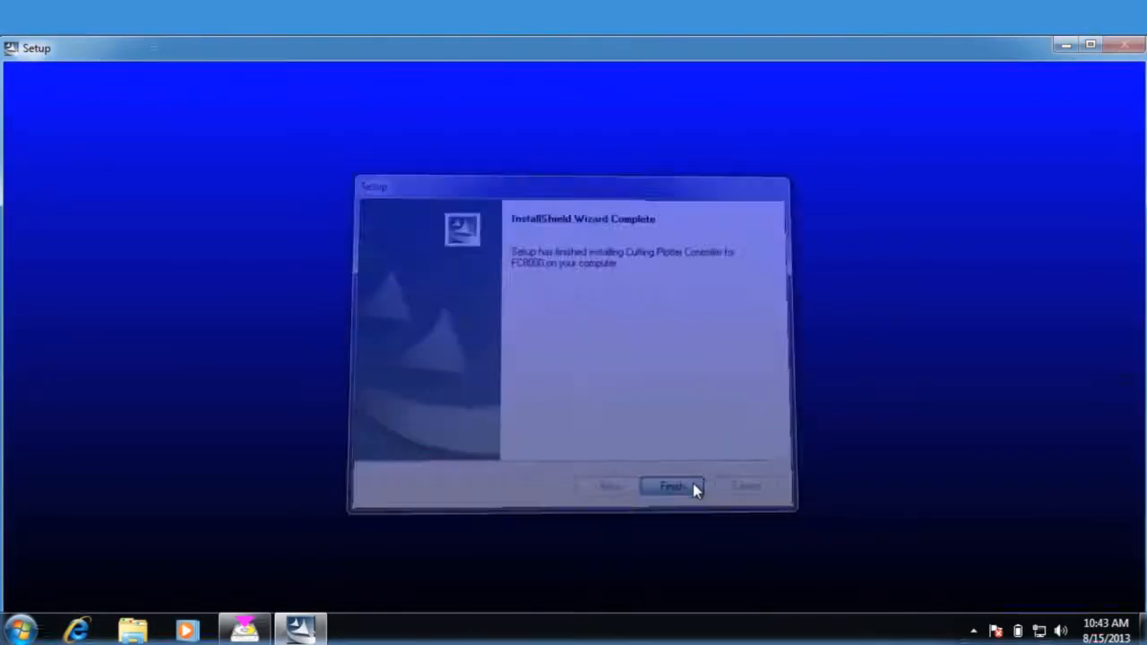
{"action": "left_click", "coordinate": [670, 487]}
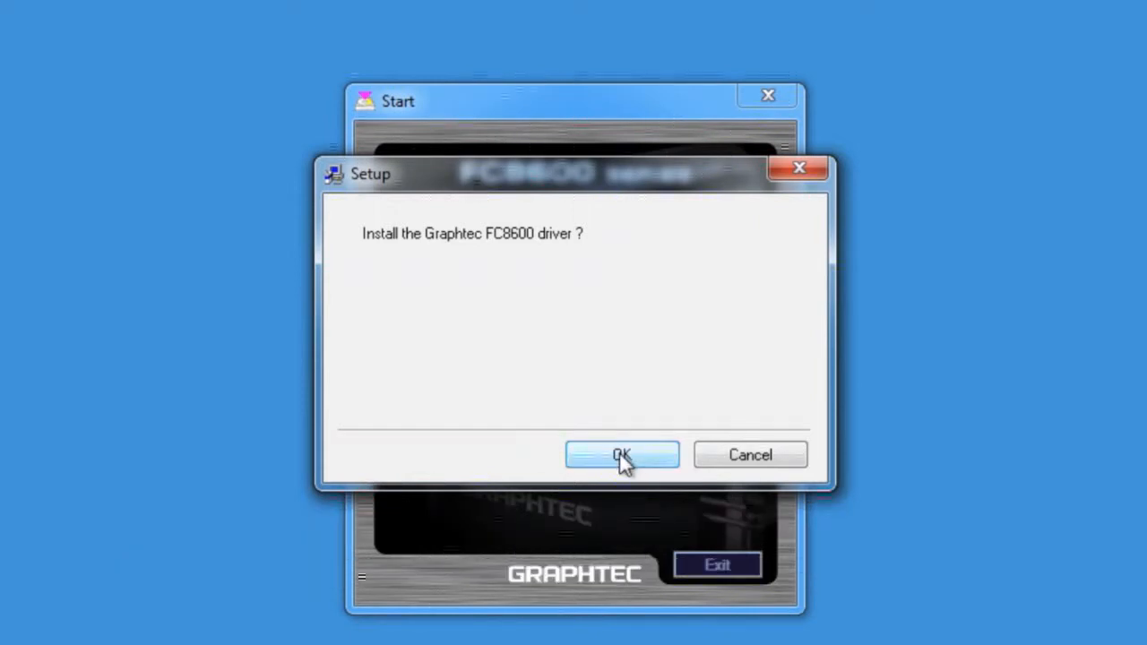
Install the FC8600 driver, continuing past the warnings with USB as the plotter port.
{"action": "left_click", "coordinate": [622, 455]}
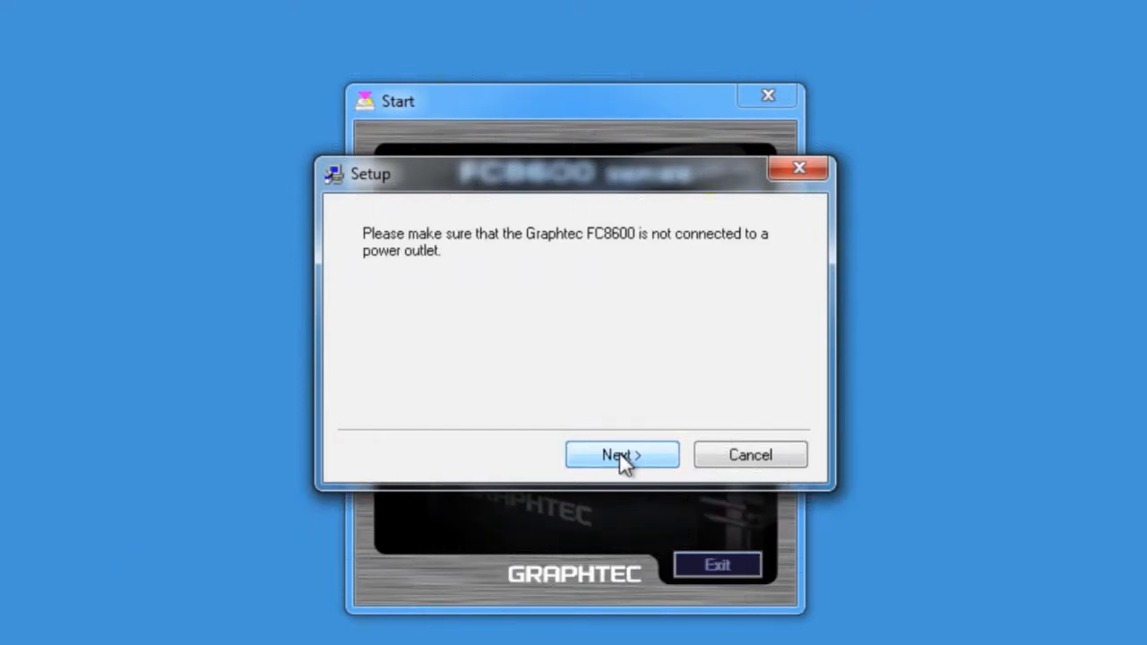
{"action": "left_click", "coordinate": [622, 455]}
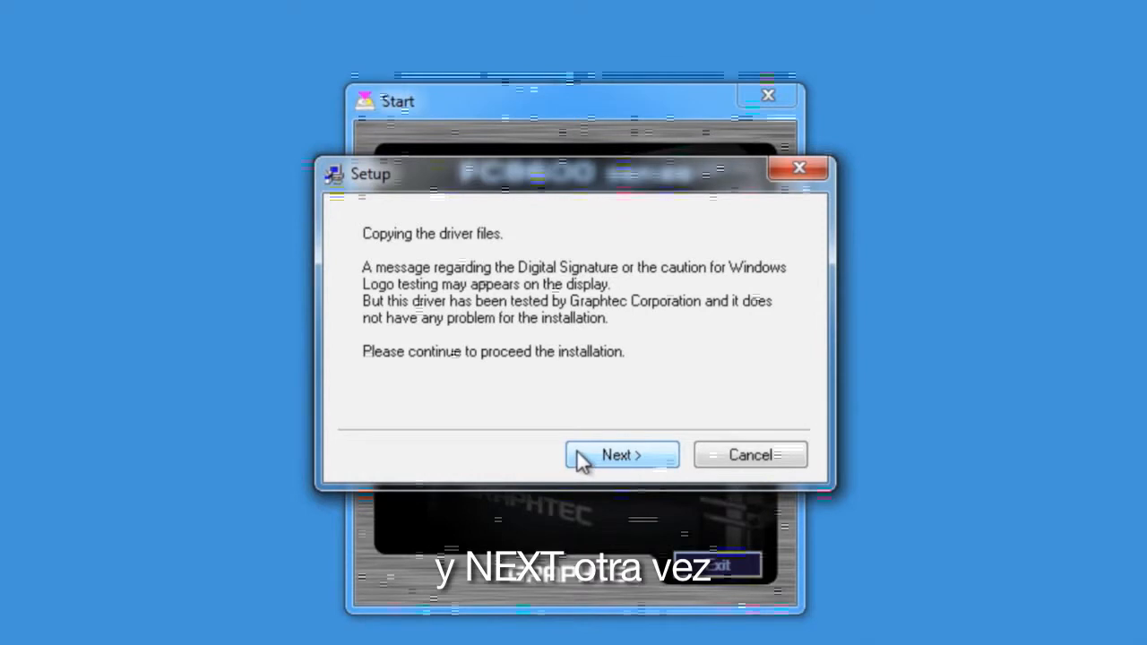
{"action": "left_click", "coordinate": [620, 455]}
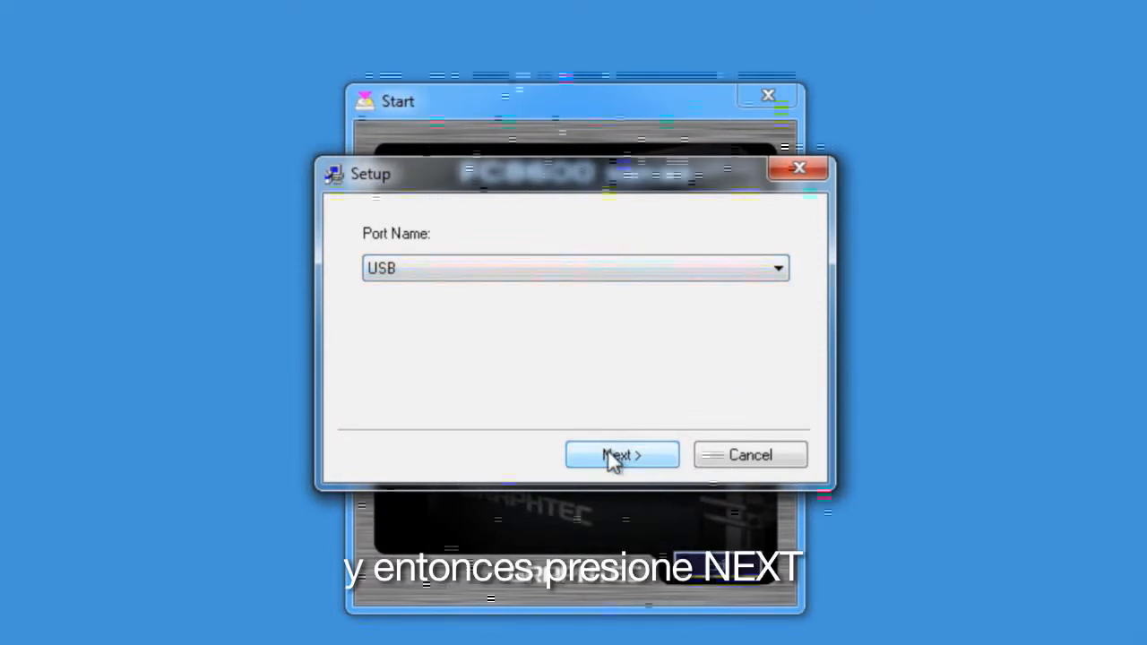
{"action": "left_click", "coordinate": [621, 455]}
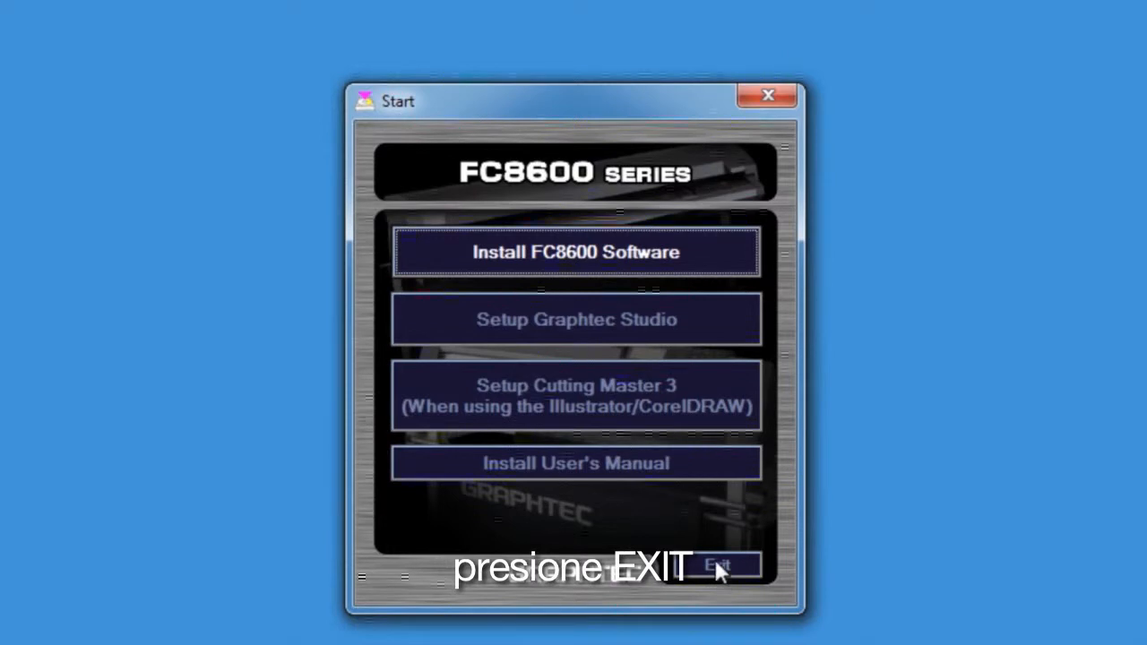
Exit the FC8600 Series start window back to the desktop.
{"action": "left_click", "coordinate": [717, 566]}
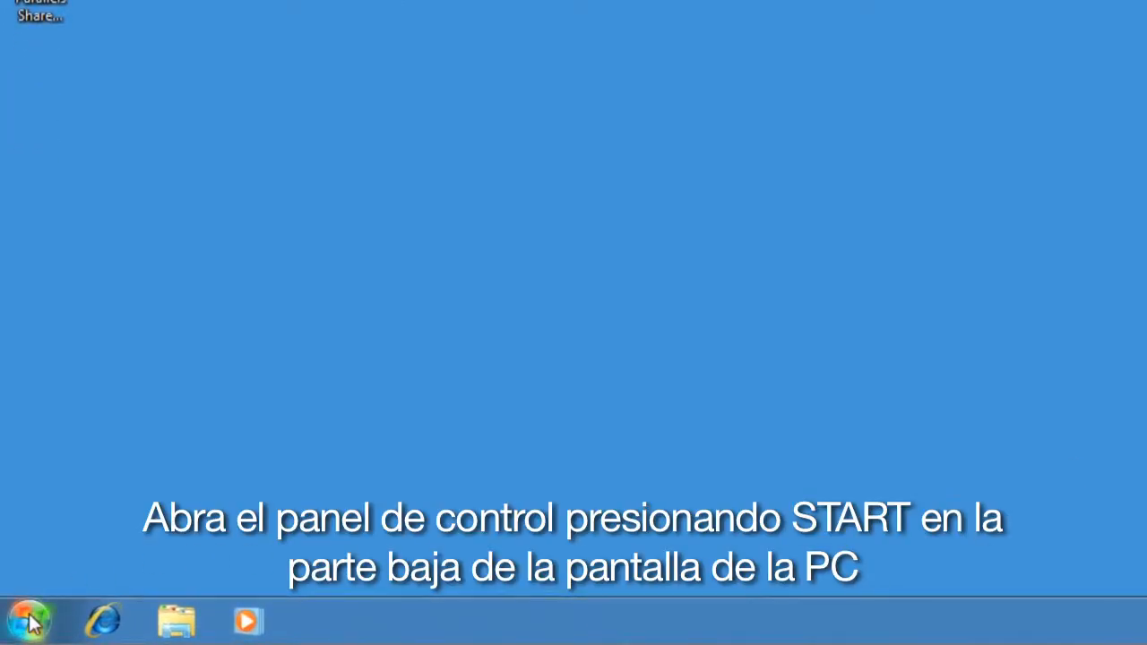
Browse All Programs in the Start menu down to the Graphtec Cutting Plotter Controller.
{"action": "left_click", "coordinate": [29, 620]}
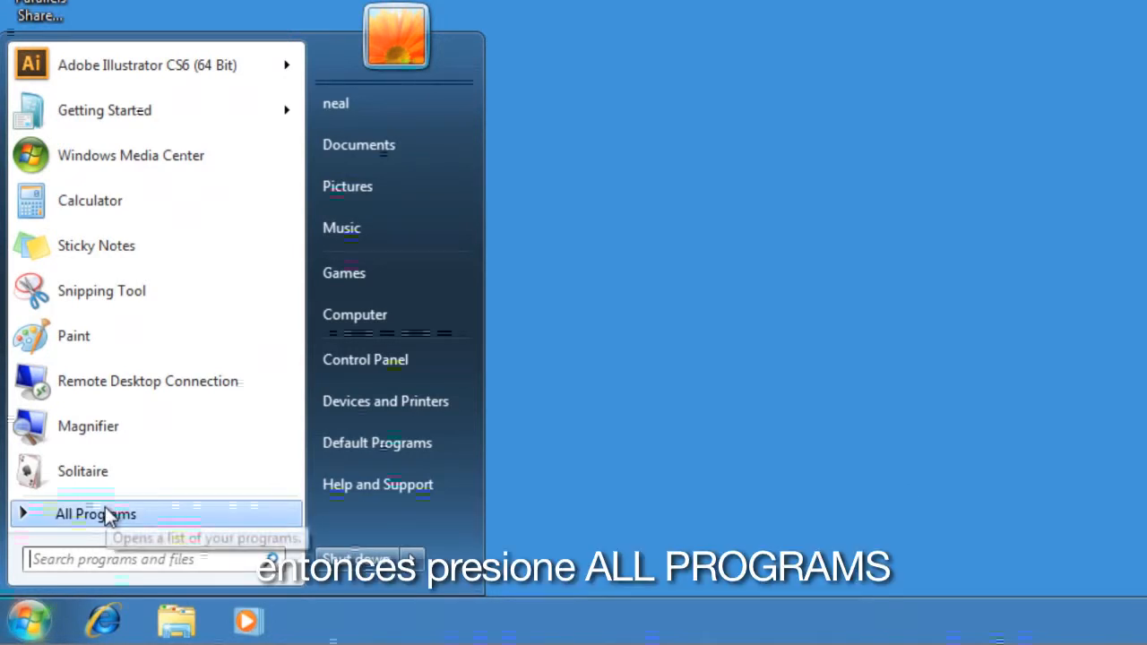
{"action": "left_click", "coordinate": [97, 513]}
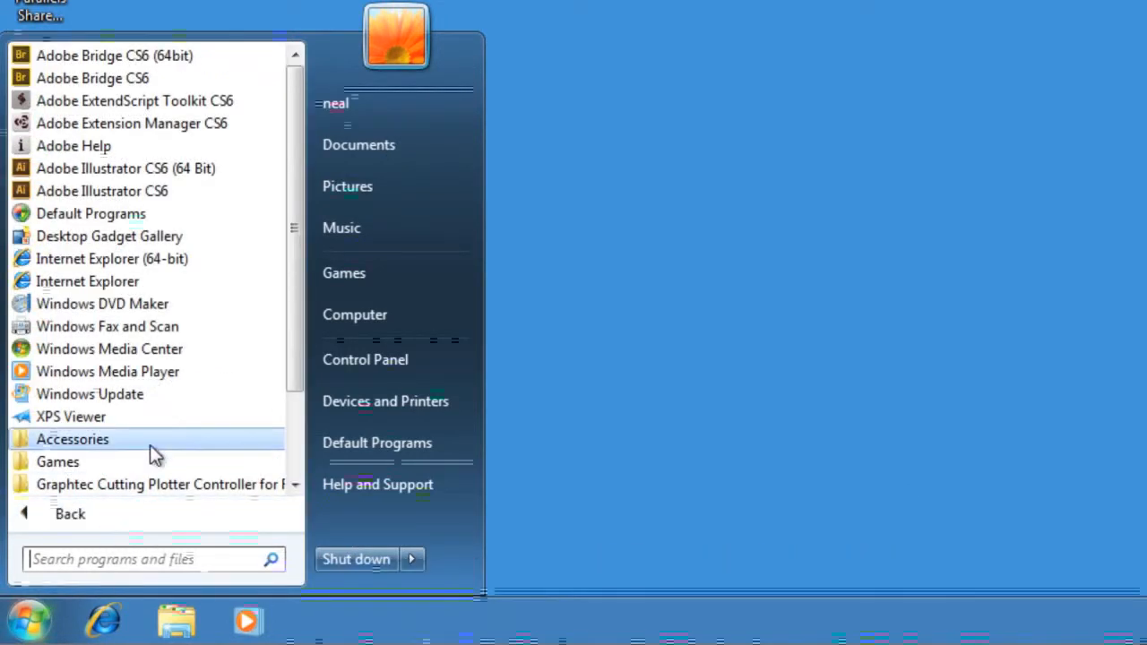
{"action": "scroll", "scroll_direction": "down", "scroll_amount": 3}
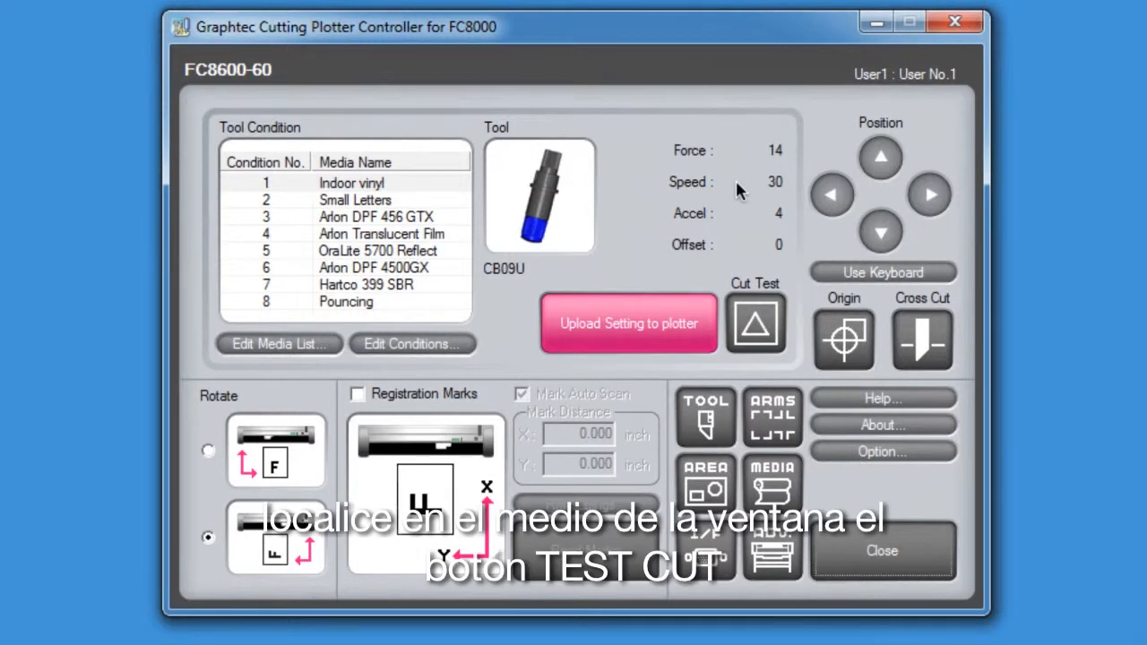
Run a test cut on the plotter and confirm cutting the pattern.
{"action": "left_click", "coordinate": [756, 323]}
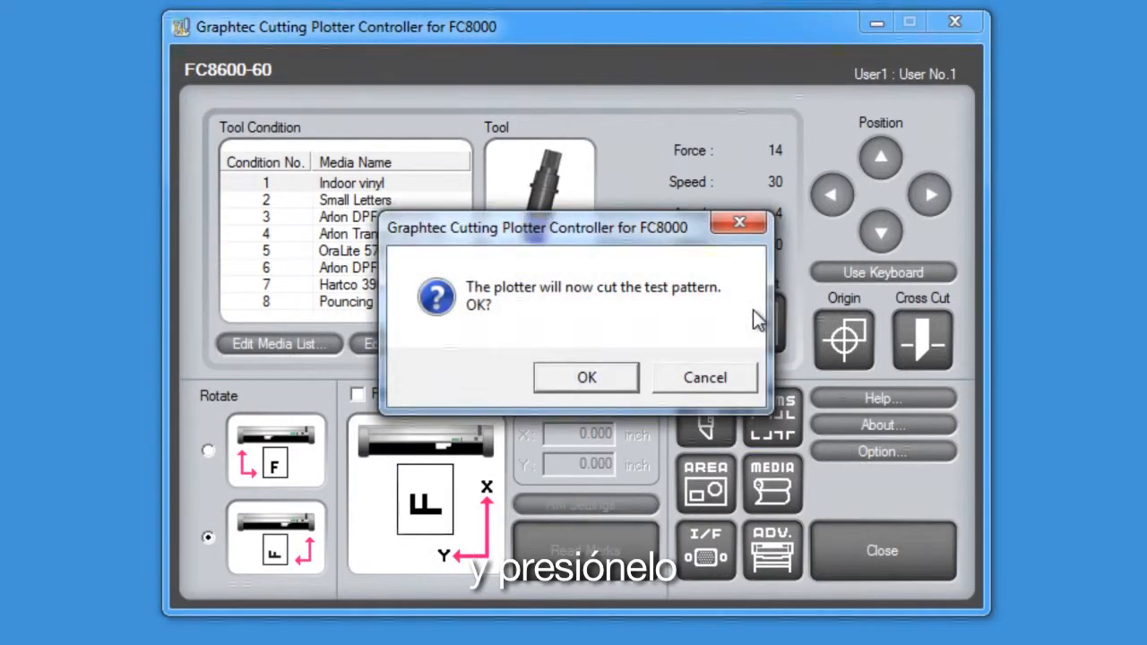
{"action": "left_click", "coordinate": [586, 376]}
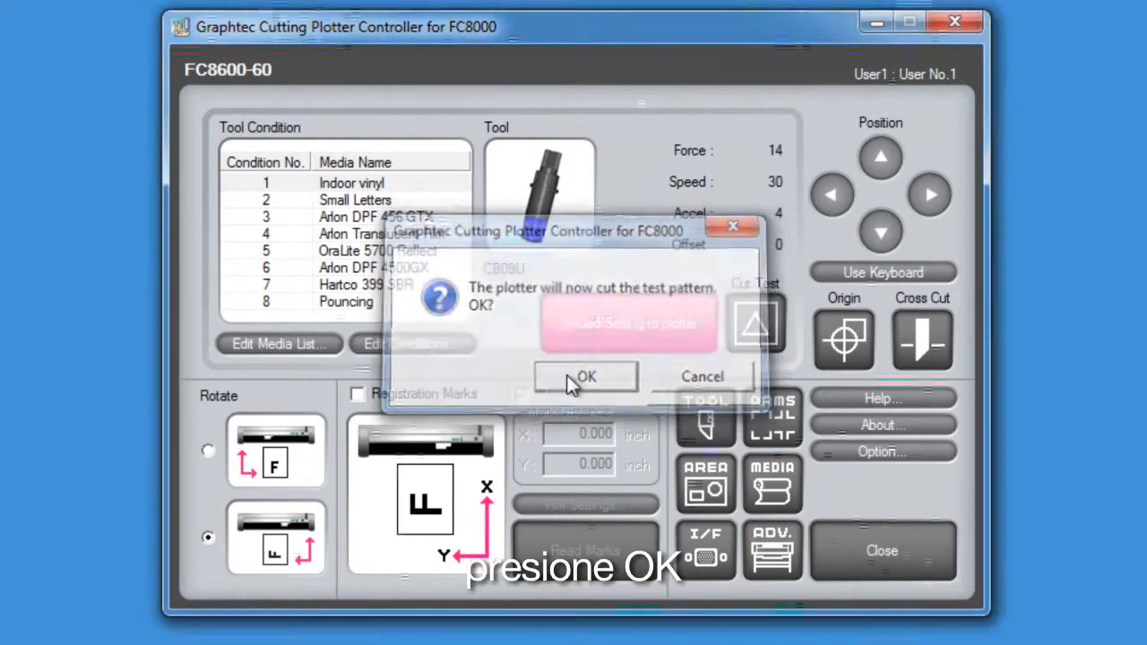
{"action": "left_click", "coordinate": [586, 376]}
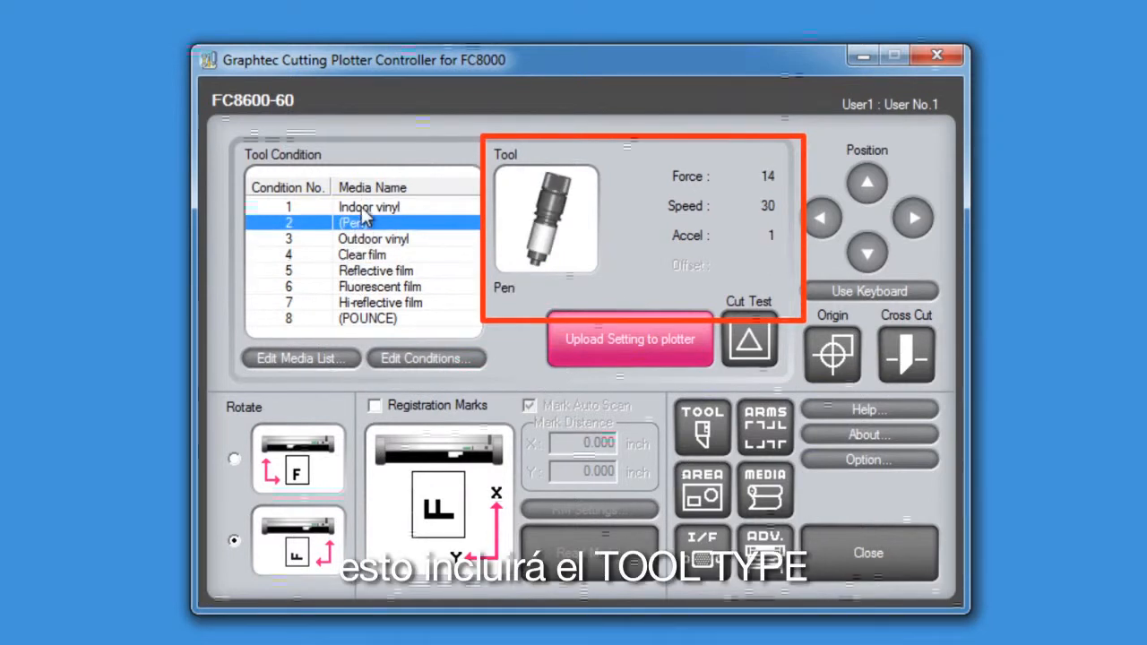
Select condition 2 (Pen) to show its stored tool settings.
{"action": "left_click", "coordinate": [369, 206]}
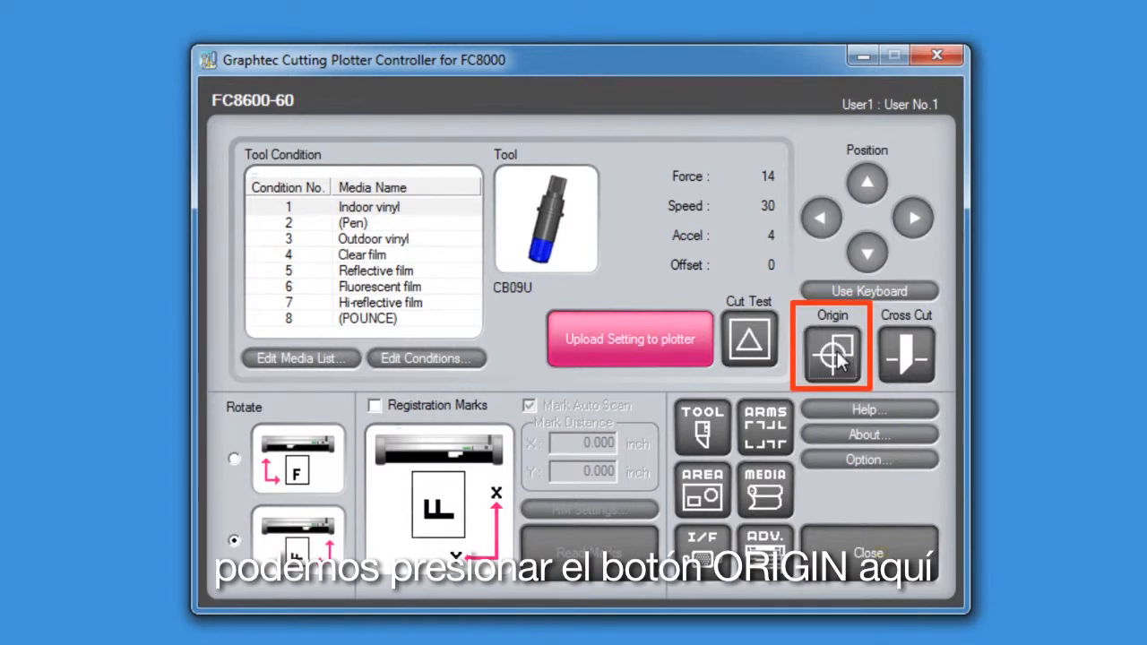
Set the plotter's current tool position as the origin.
{"action": "left_click", "coordinate": [832, 349]}
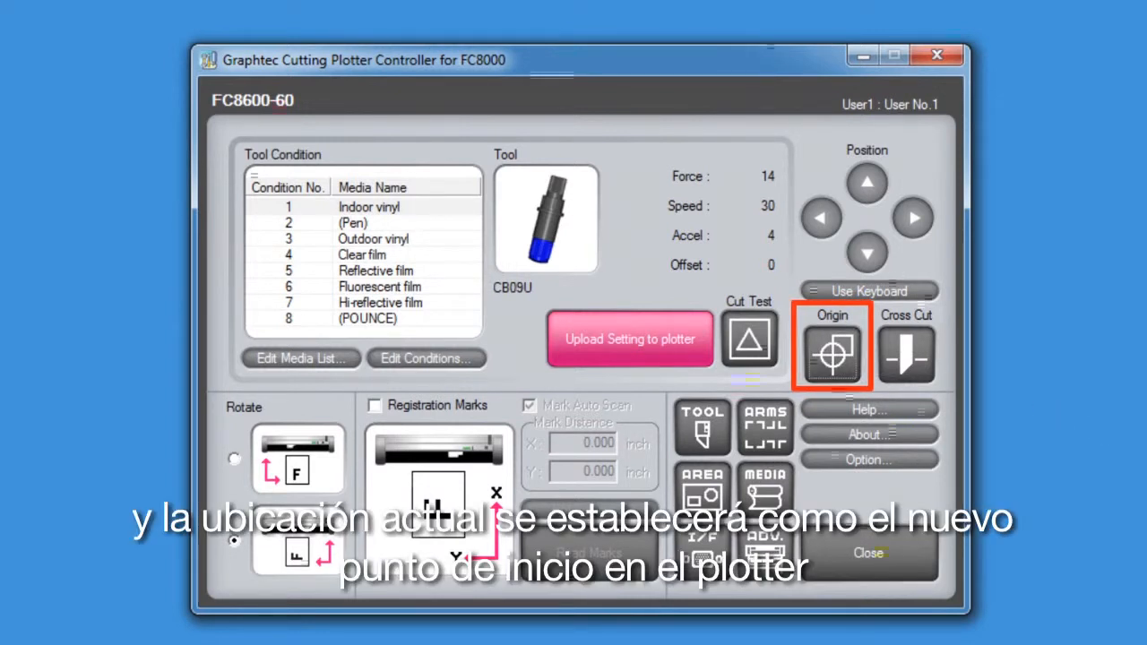
{"action": "left_click", "coordinate": [906, 349]}
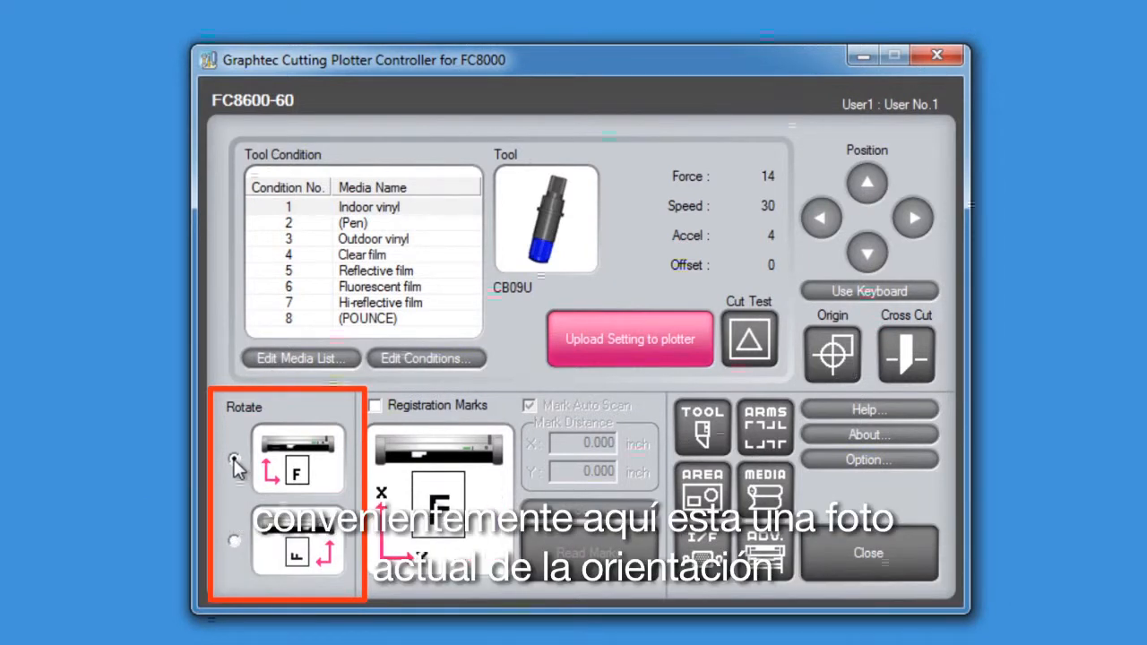
{"action": "left_click", "coordinate": [233, 459]}
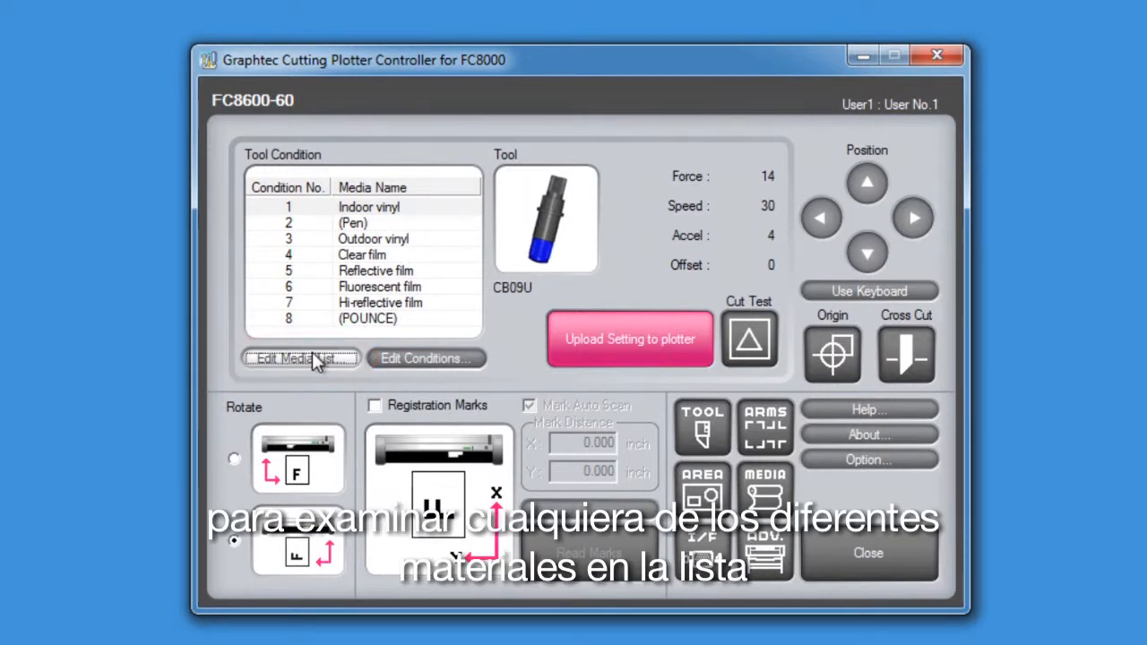
Bring up the Edit Media List and select the Small letter entry.
{"action": "left_click", "coordinate": [301, 358]}
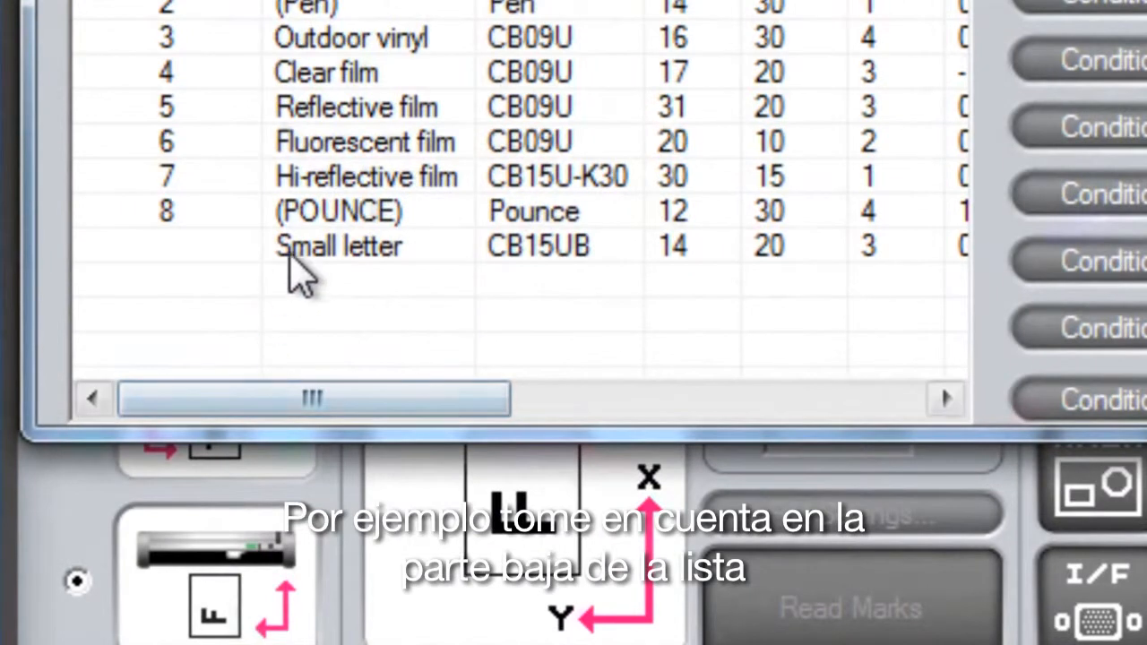
{"action": "left_click", "coordinate": [341, 246]}
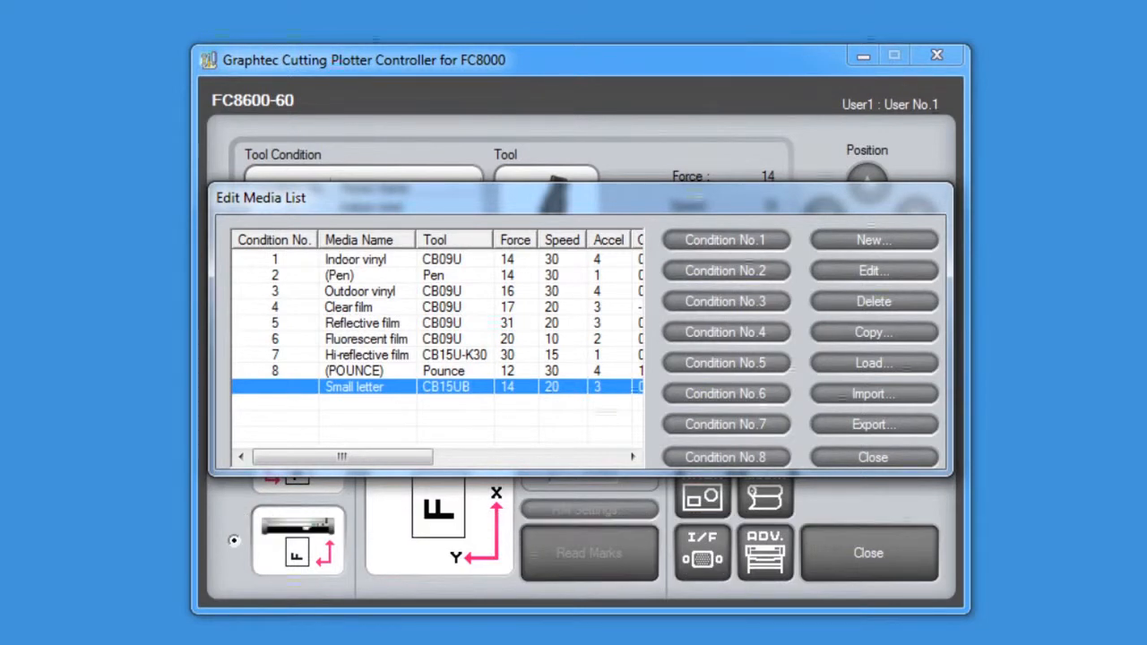
Select the Small letter then Outdoor vinyl media entries and bring up the edit dialog.
{"action": "left_click", "coordinate": [358, 290]}
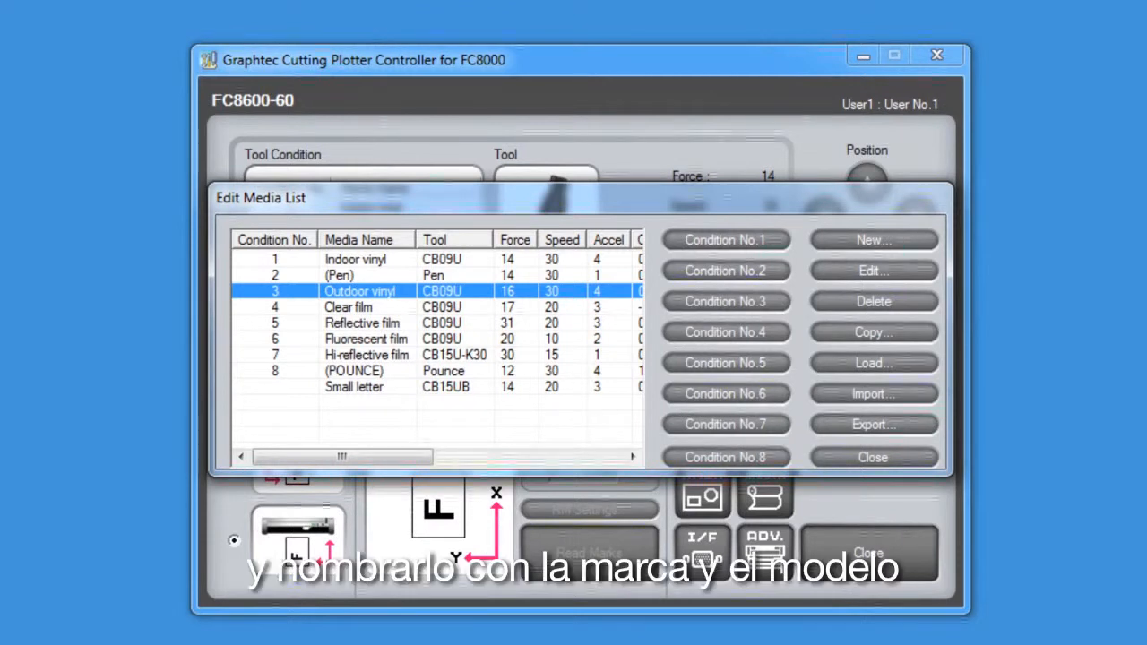
{"action": "left_click", "coordinate": [872, 240]}
{"action": "type", "text": "Arlon DPF 4500gx"}
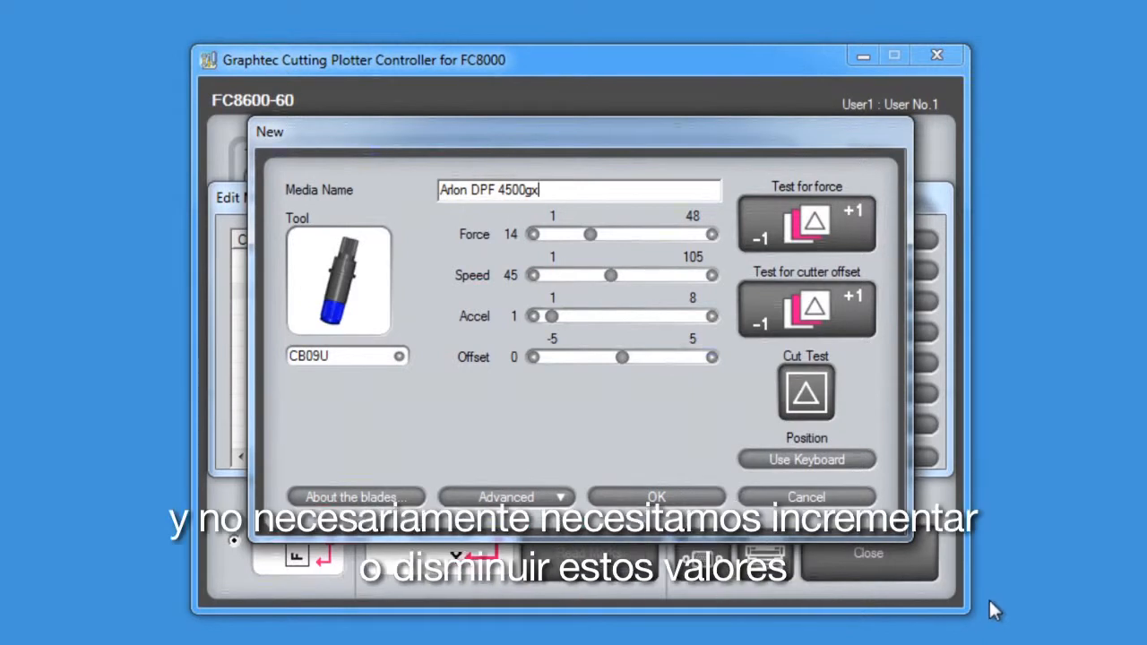
{"action": "mouse_move", "coordinate": [1031, 623]}
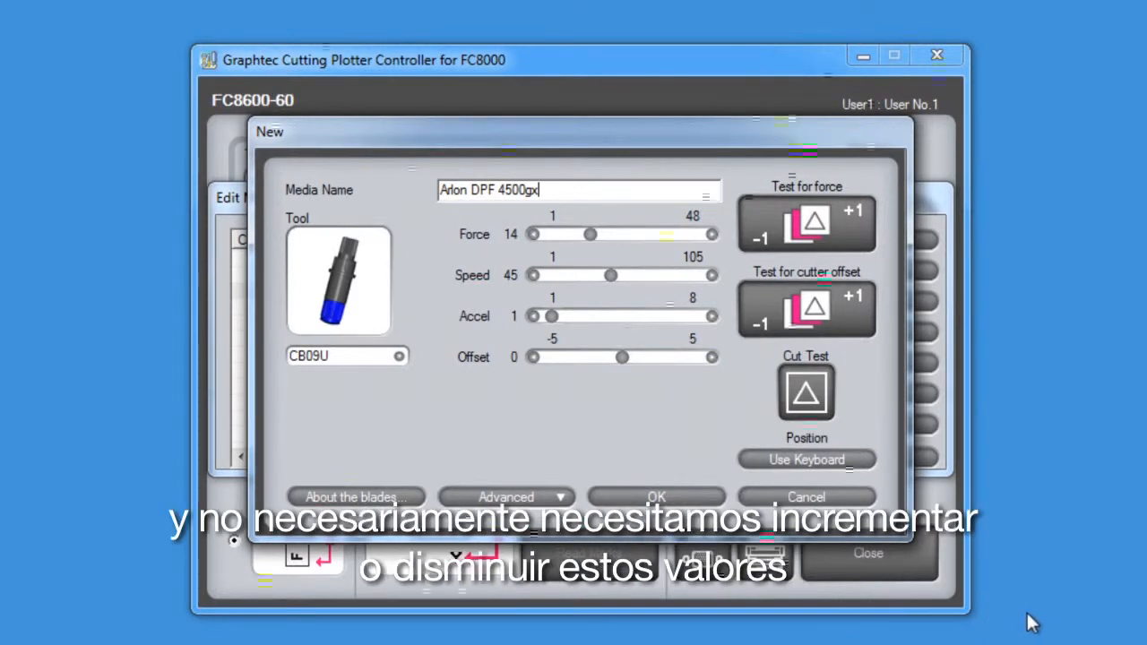
{"action": "left_click", "coordinate": [805, 391]}
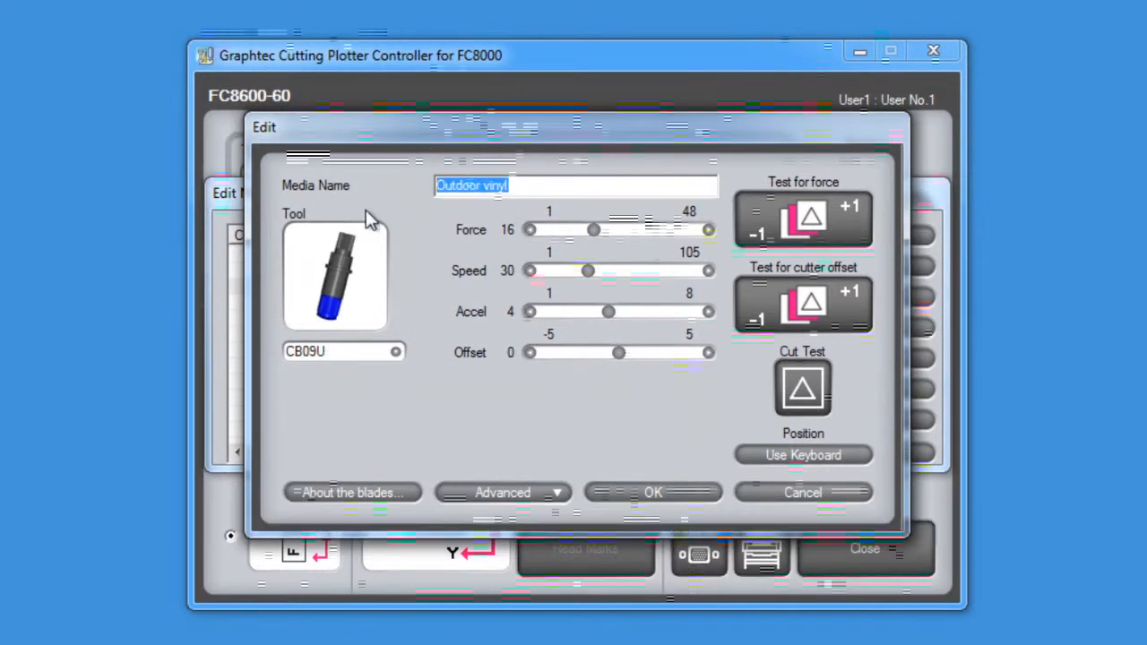
Replace the media name Outdoor vinyl with Arlon DPF 456 gtx.
{"action": "type", "text": "Arlon DPF 456 gtx"}
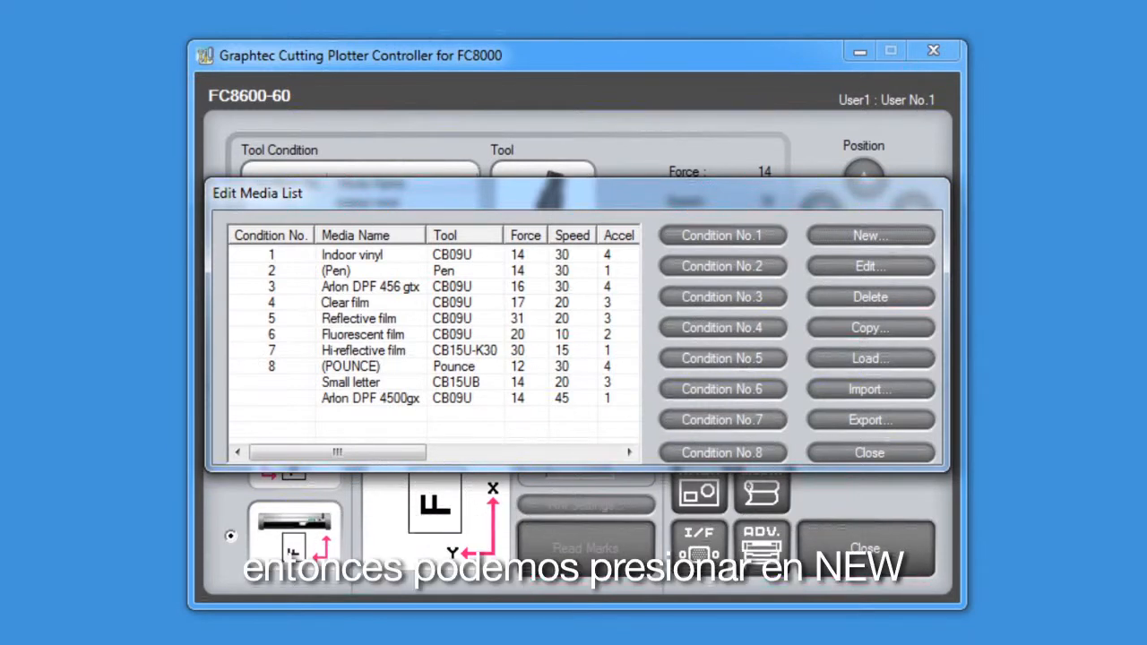
Create a new media entry and name it Hartco 399SBR.
{"action": "left_click", "coordinate": [867, 234]}
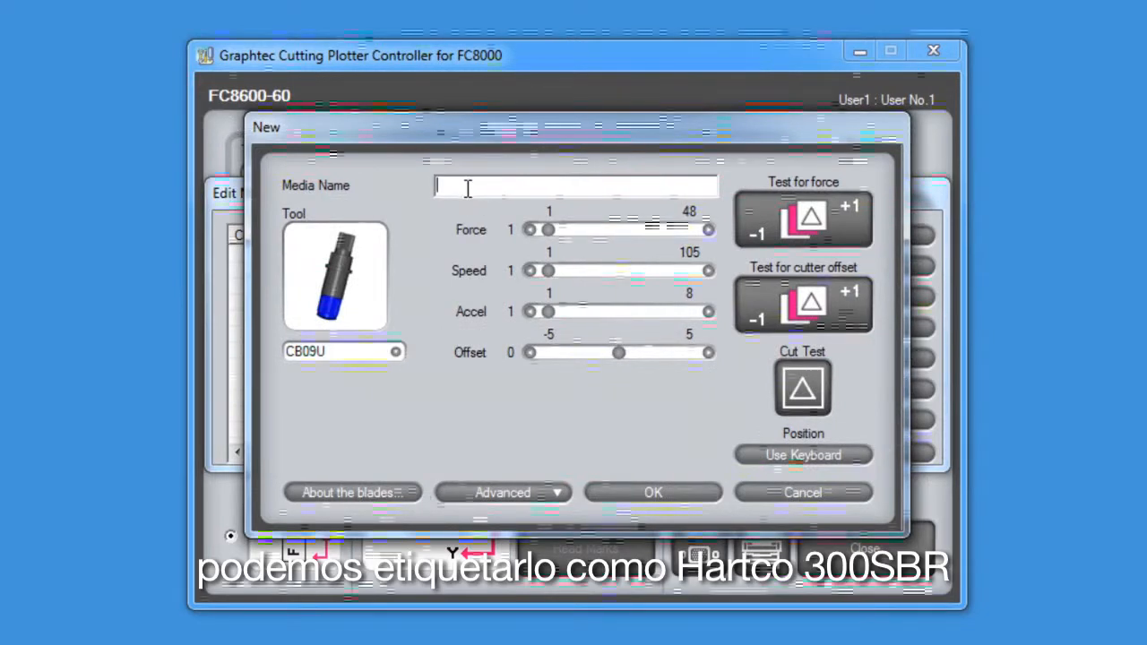
{"action": "type", "text": "H"}
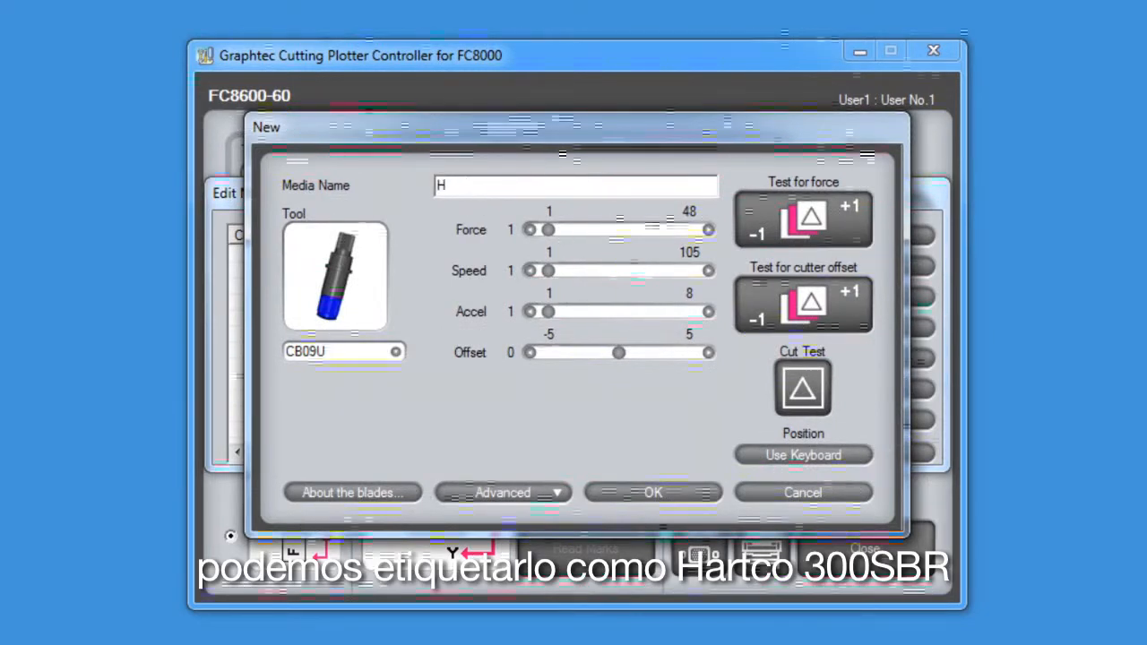
{"action": "type", "text": "artco 399SBR"}
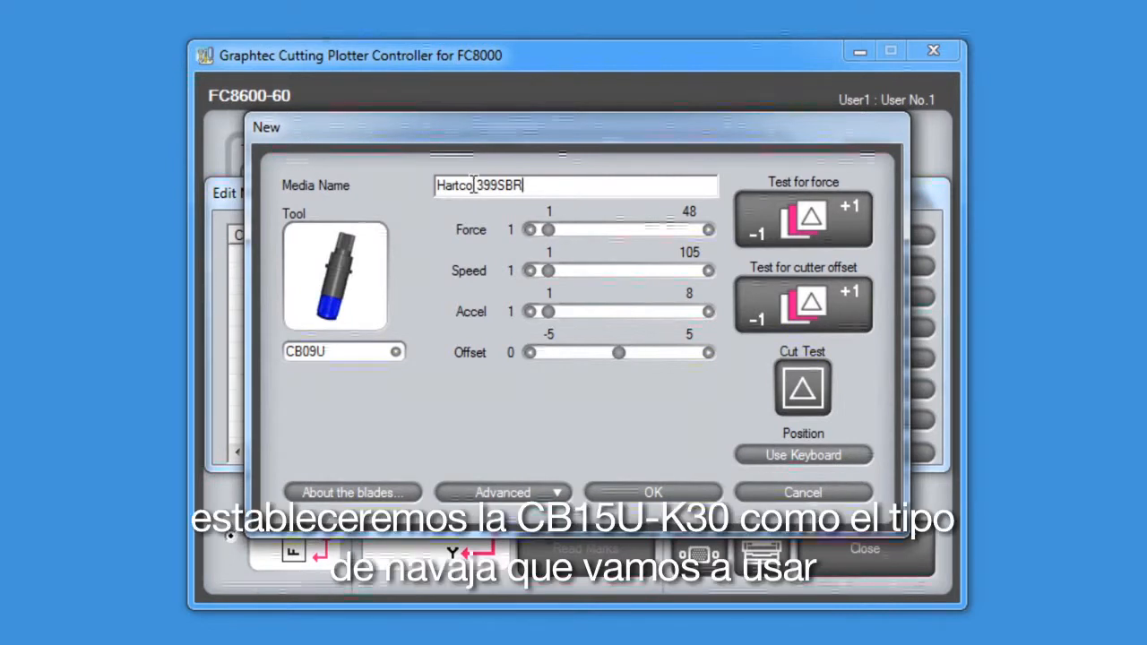
Choose the CB15U-K30 blade as the tool for Hartco 399SBR.
{"action": "left_click", "coordinate": [344, 350]}
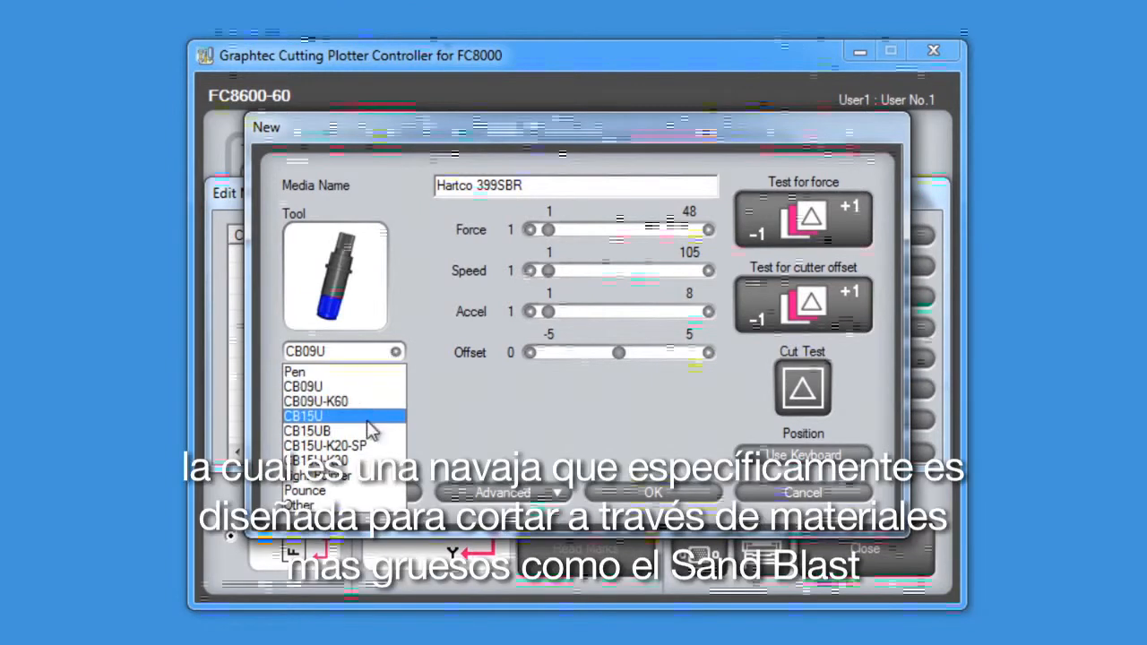
{"action": "left_click", "coordinate": [324, 460]}
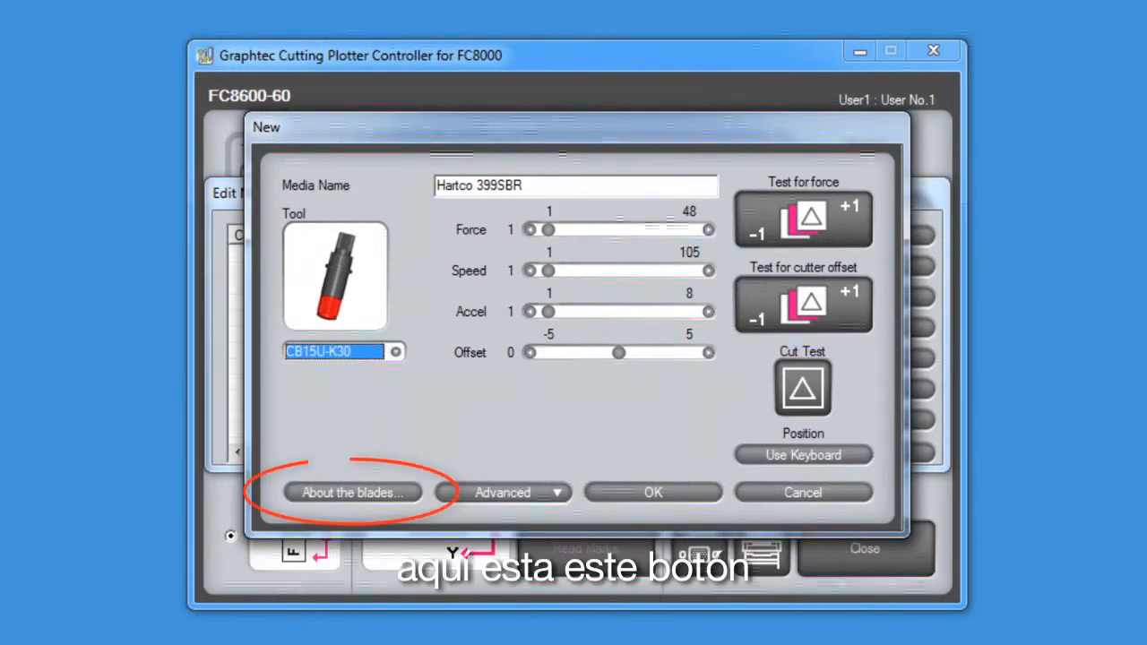
{"action": "left_click", "coordinate": [351, 491]}
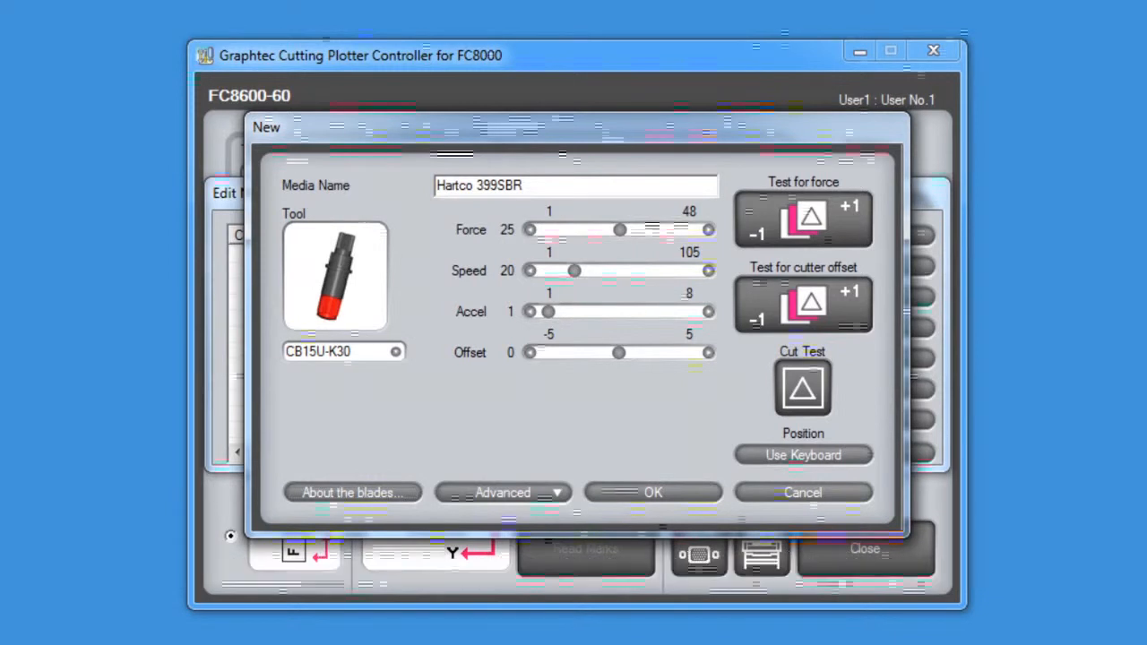
Reveal the advanced cutting options for Hartco 399SBR after setting force 25 and speed 20.
{"action": "left_click", "coordinate": [501, 491]}
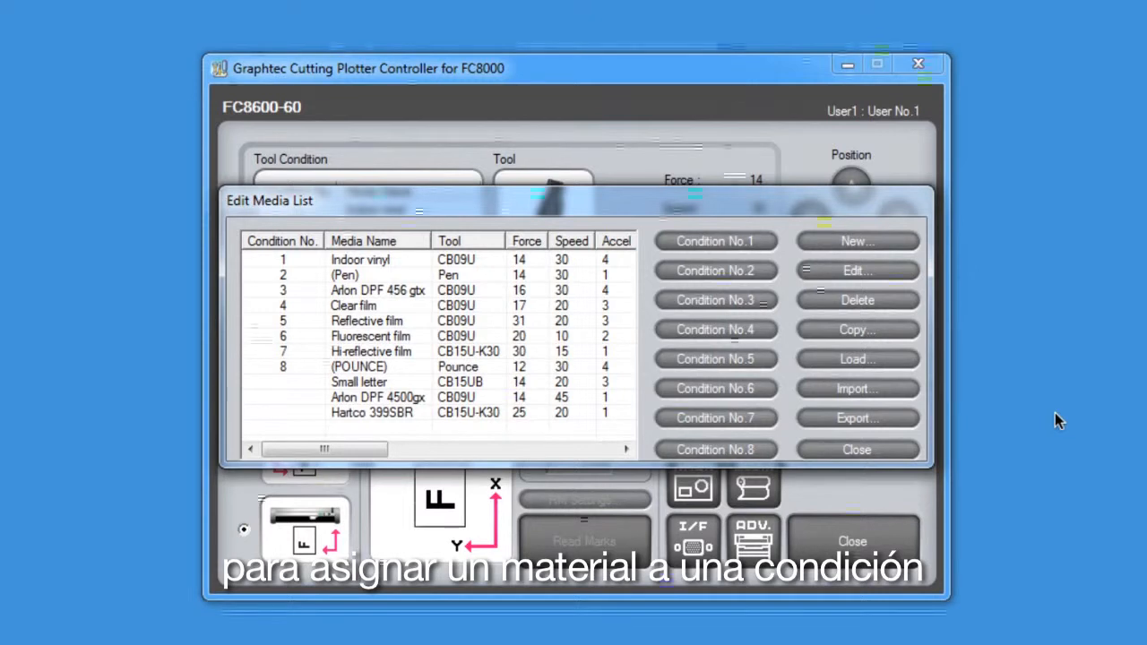
Confirm the New dialog so Hartco 399SBR joins the Edit Media List.
{"action": "left_click", "coordinate": [377, 398]}
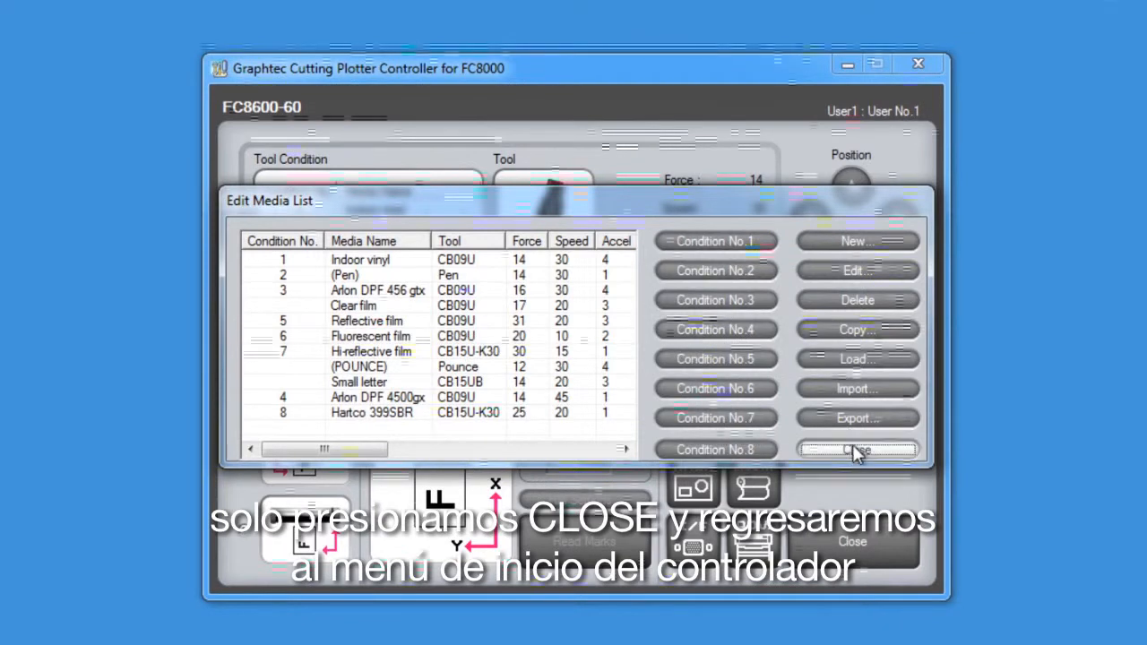
Close the media list and send conditions 4 (Arlon DPF 4500gx) and 8 (Hartco 399SBR) to the plotter.
{"action": "left_click", "coordinate": [856, 450]}
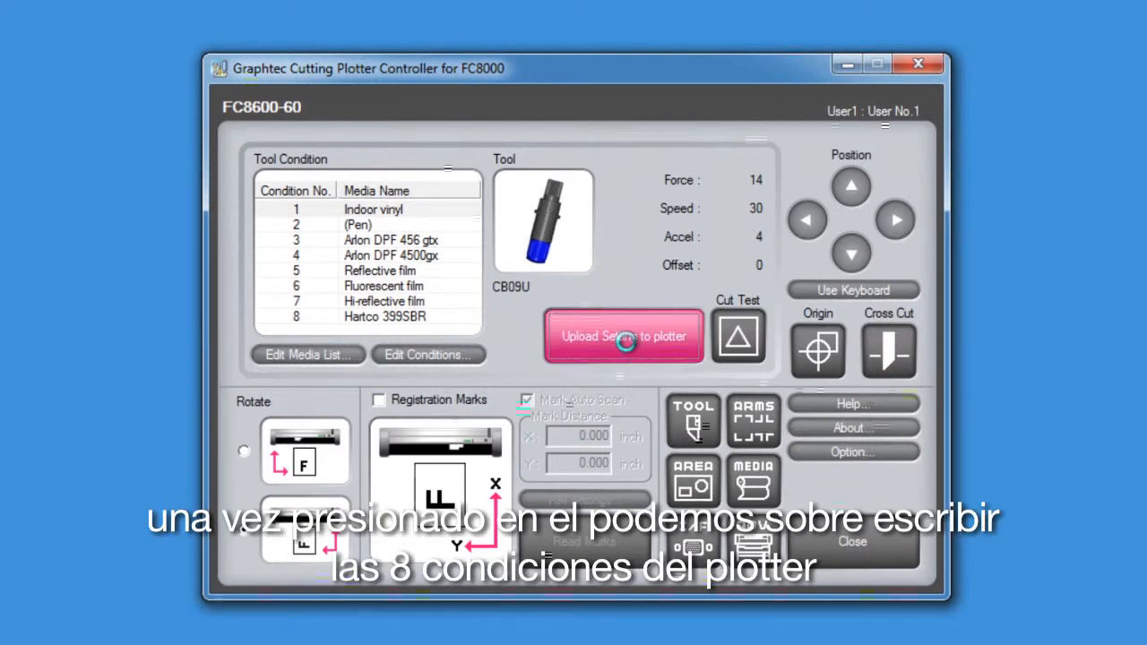
{"action": "left_click", "coordinate": [624, 335]}
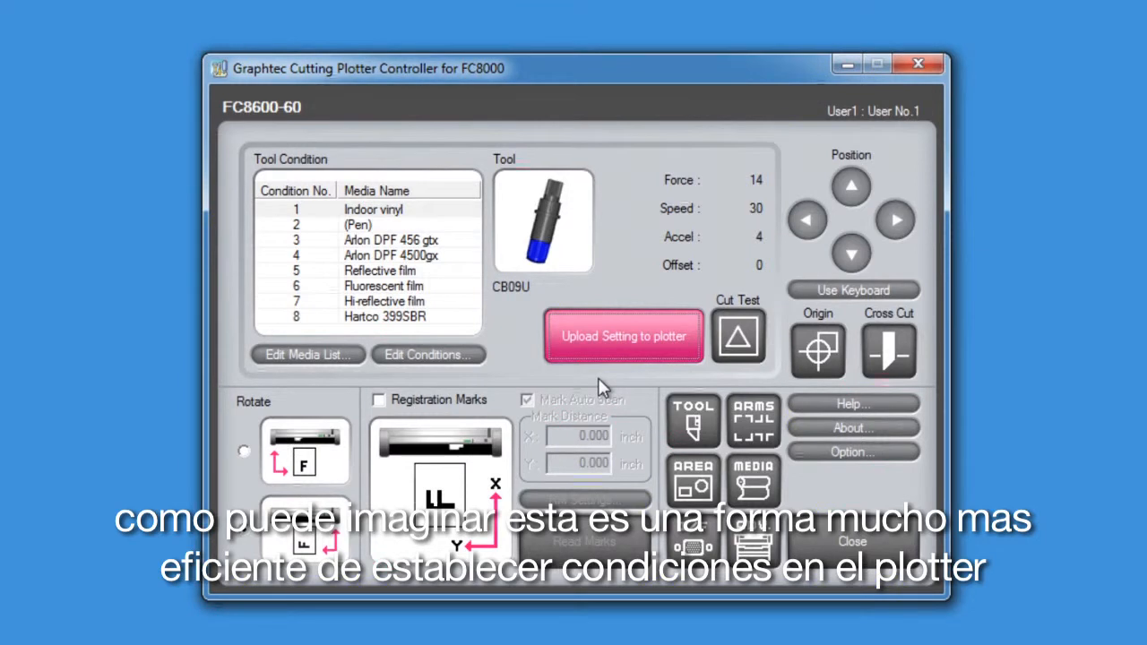